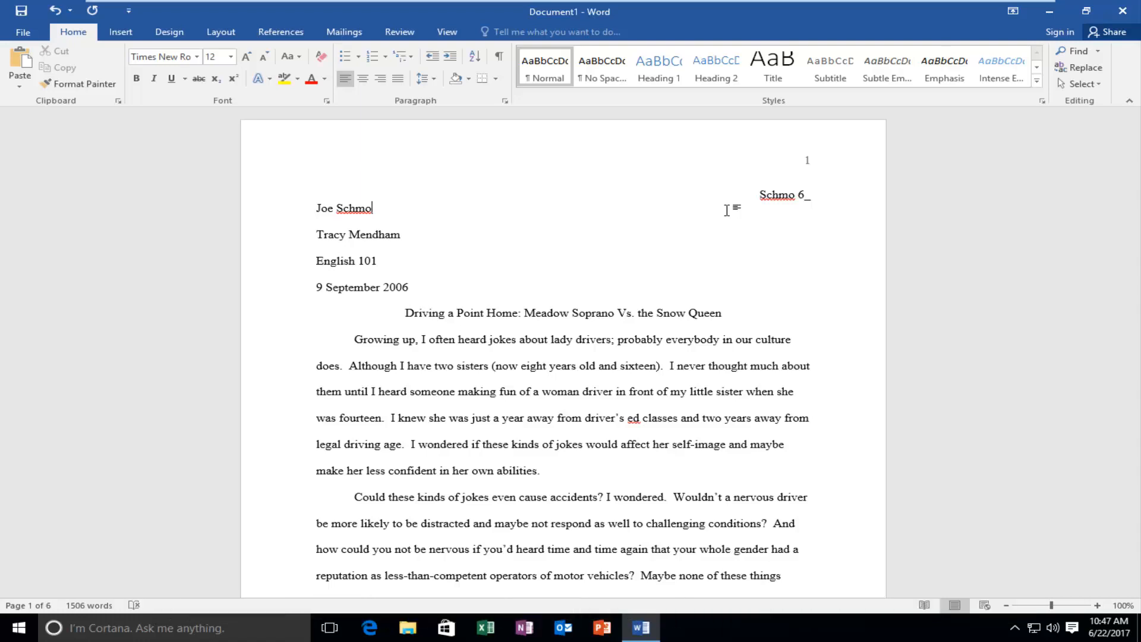
# - Open the Navigation pane with Ctrl+F and search for 'jokes', which finds no matches
pyautogui.press('ctrl')
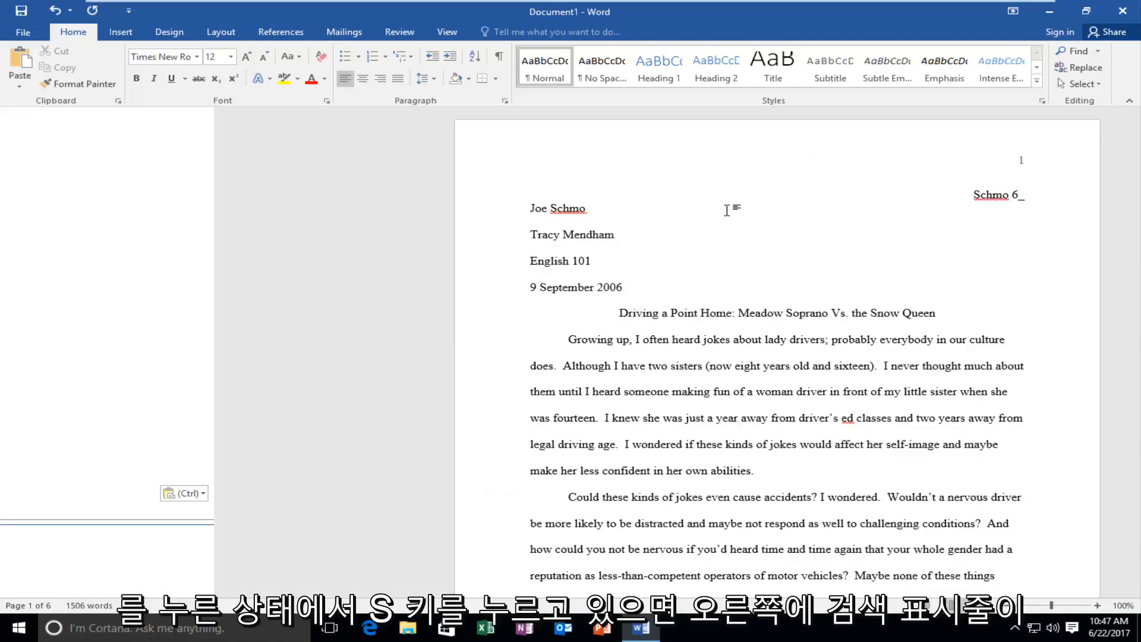
pyautogui.press('Ctrl+F')
pyautogui.write('j')
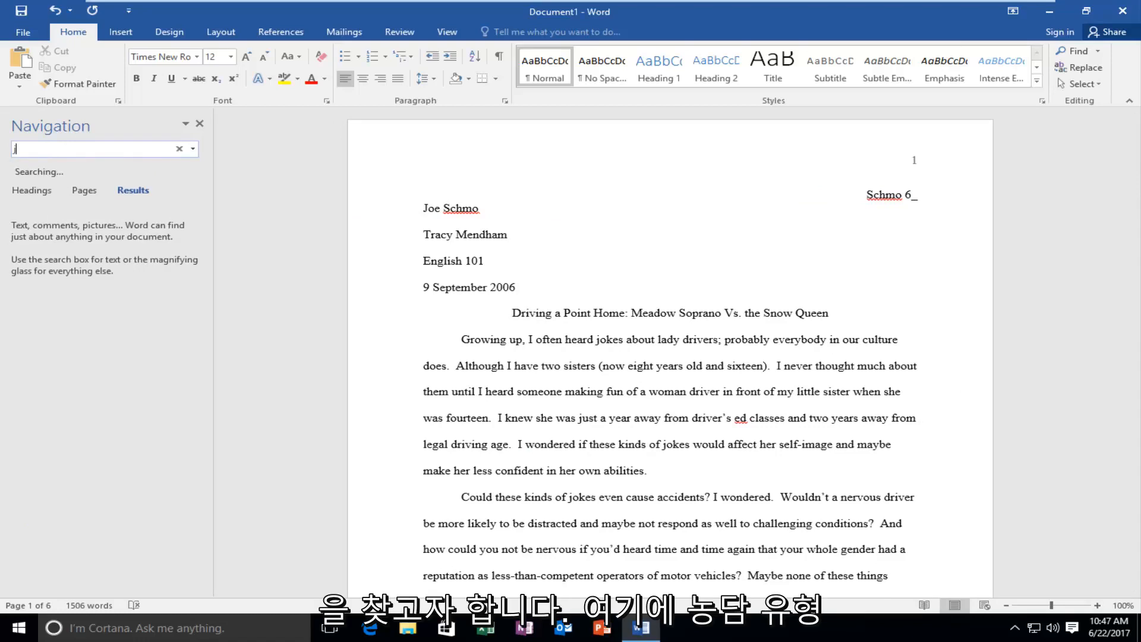
pyautogui.write('okes')
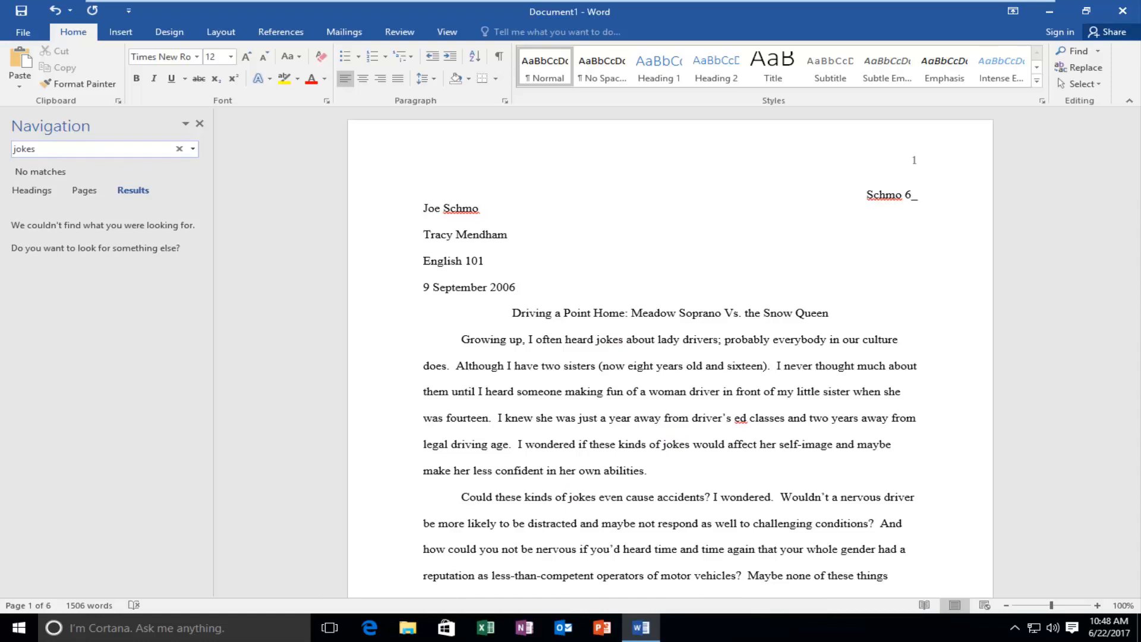
# - Replace the search term with 'joke' to list its seven matches
pyautogui.click(180, 148)
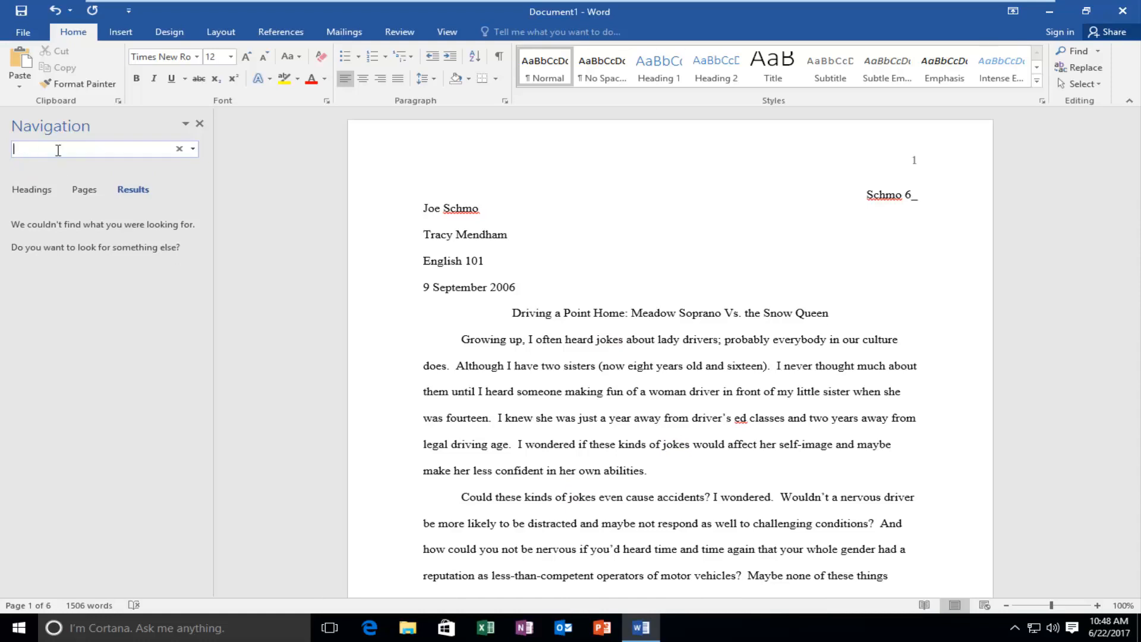
pyautogui.write('joke')
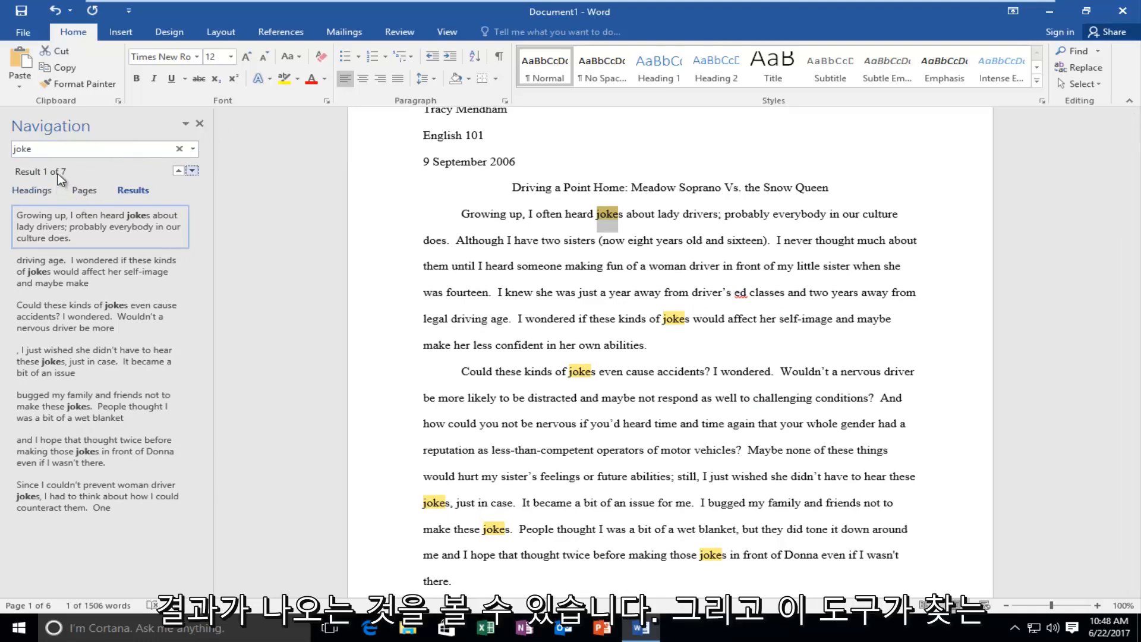
pyautogui.moveTo(118, 282)
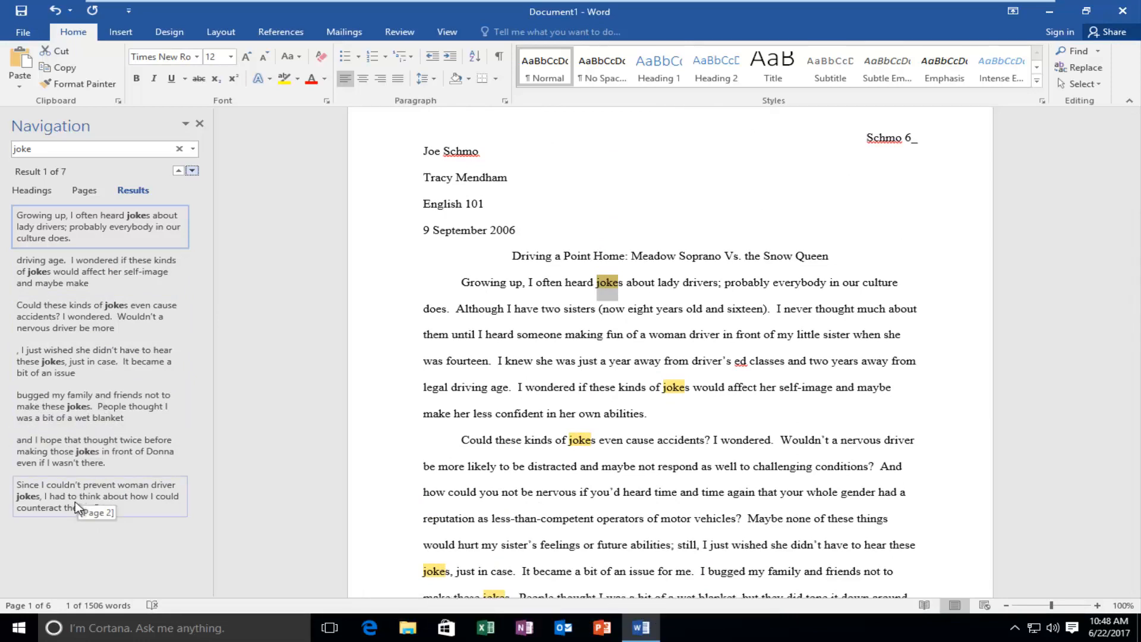
pyautogui.moveTo(56, 507)
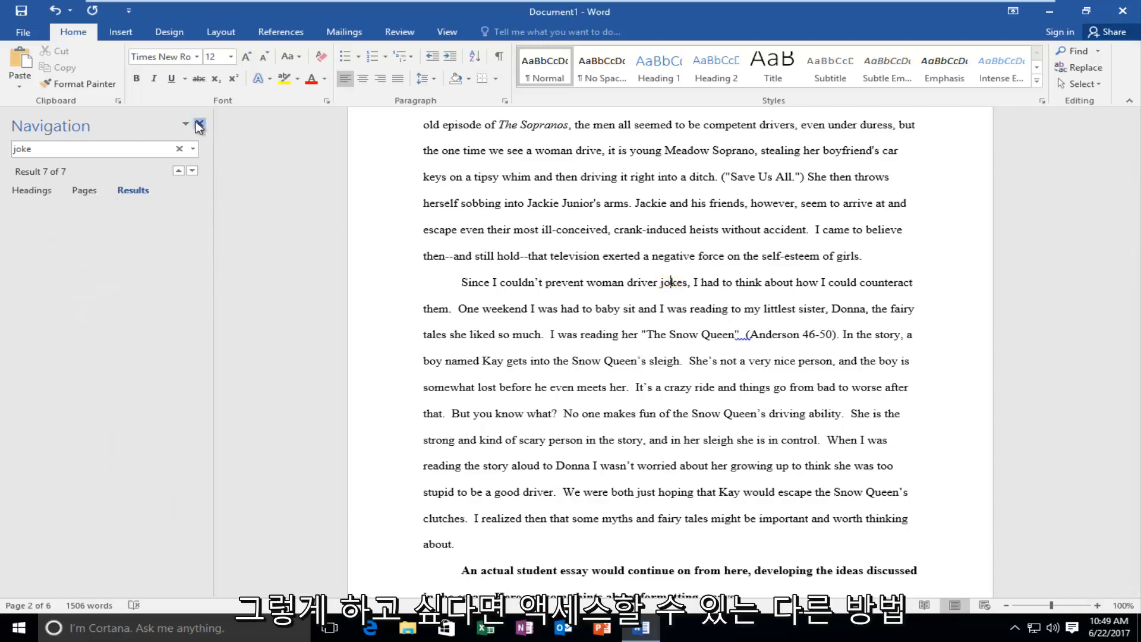
# - Close the Navigation pane and reopen it with Find in the Editing group
pyautogui.click(198, 125)
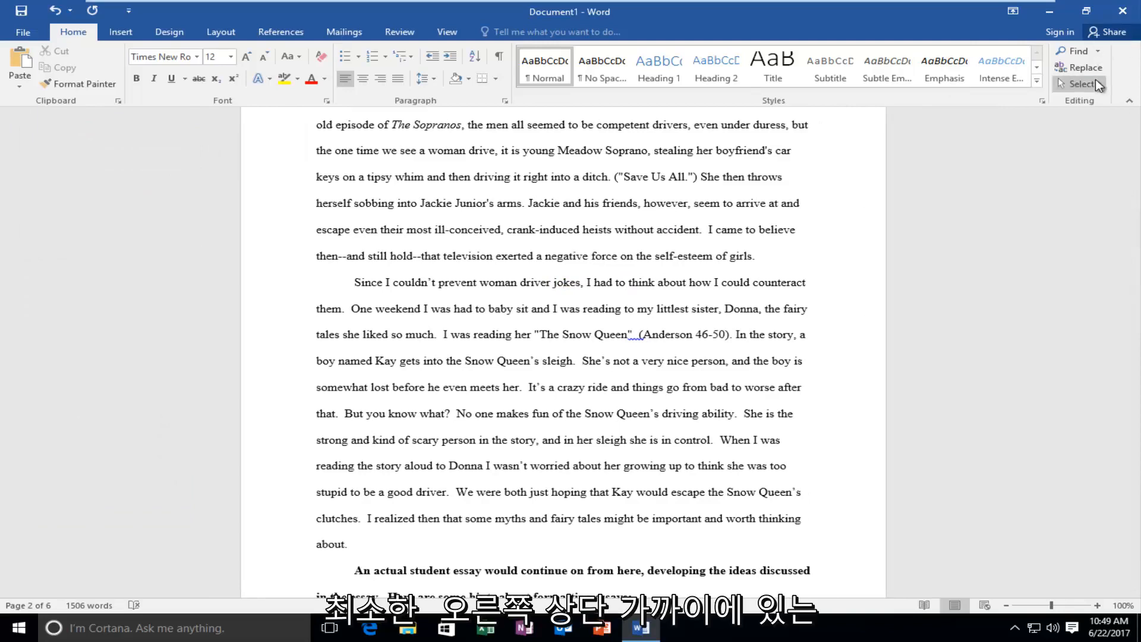
pyautogui.moveTo(1076, 52)
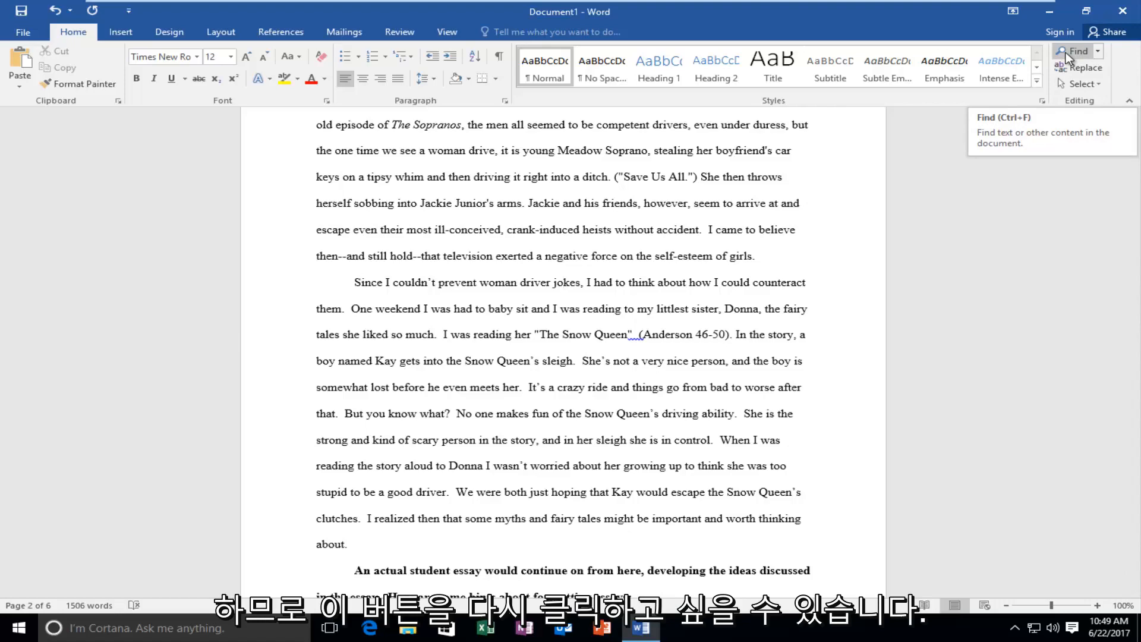
pyautogui.click(1070, 52)
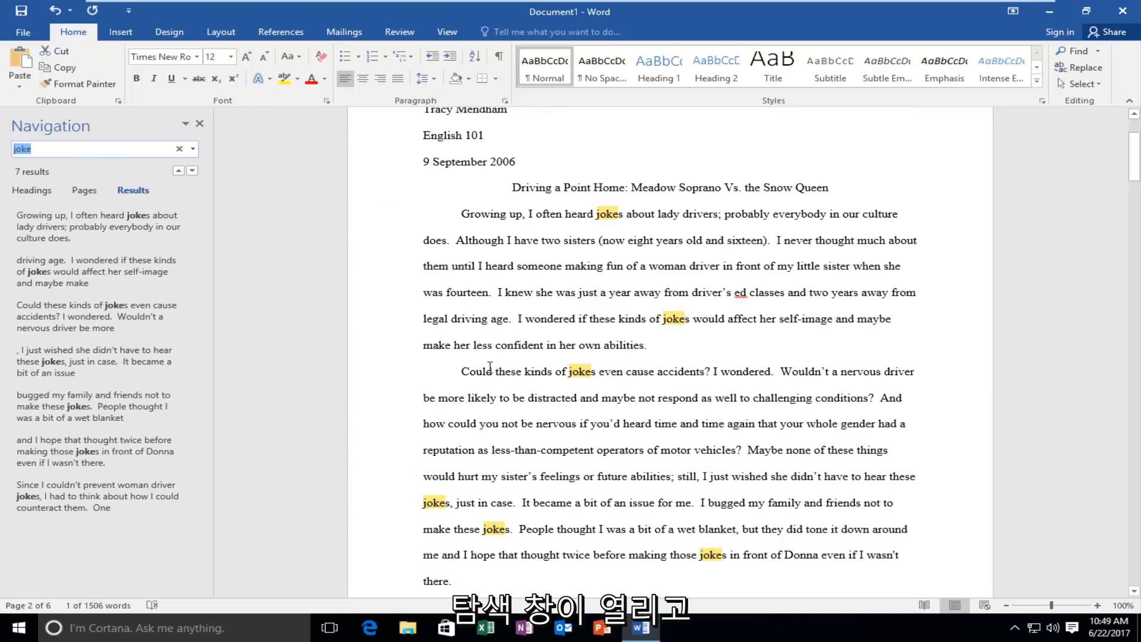
# - Scroll through the 811 highlighted 'e' matches to result 255 on page 2
pyautogui.scroll(-3)
pyautogui.write('e')
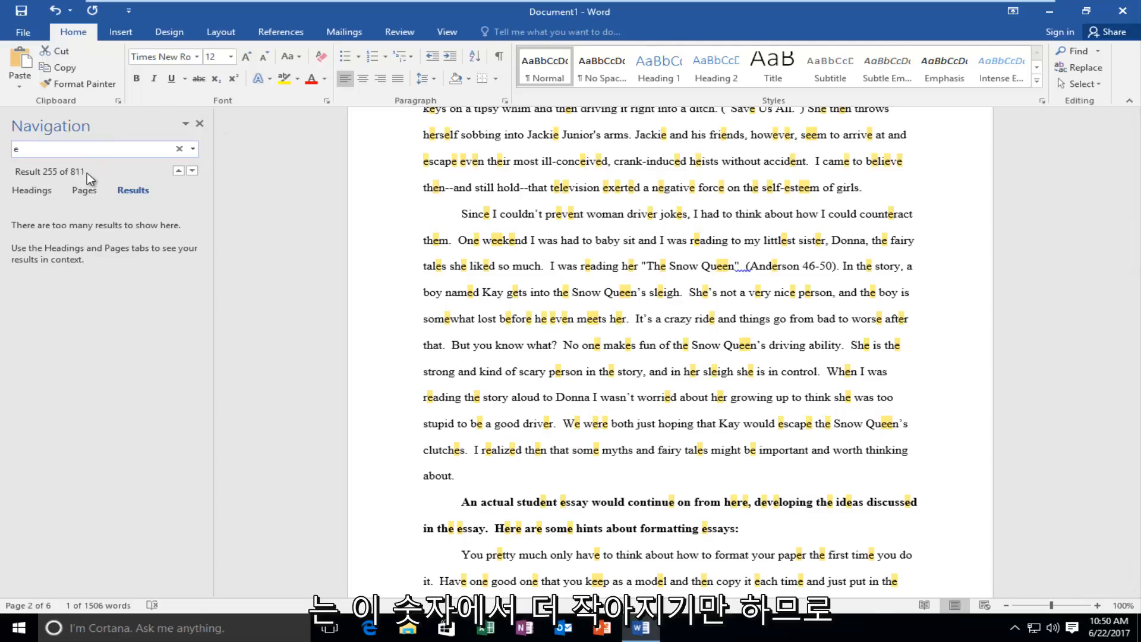
pyautogui.moveTo(72, 174)
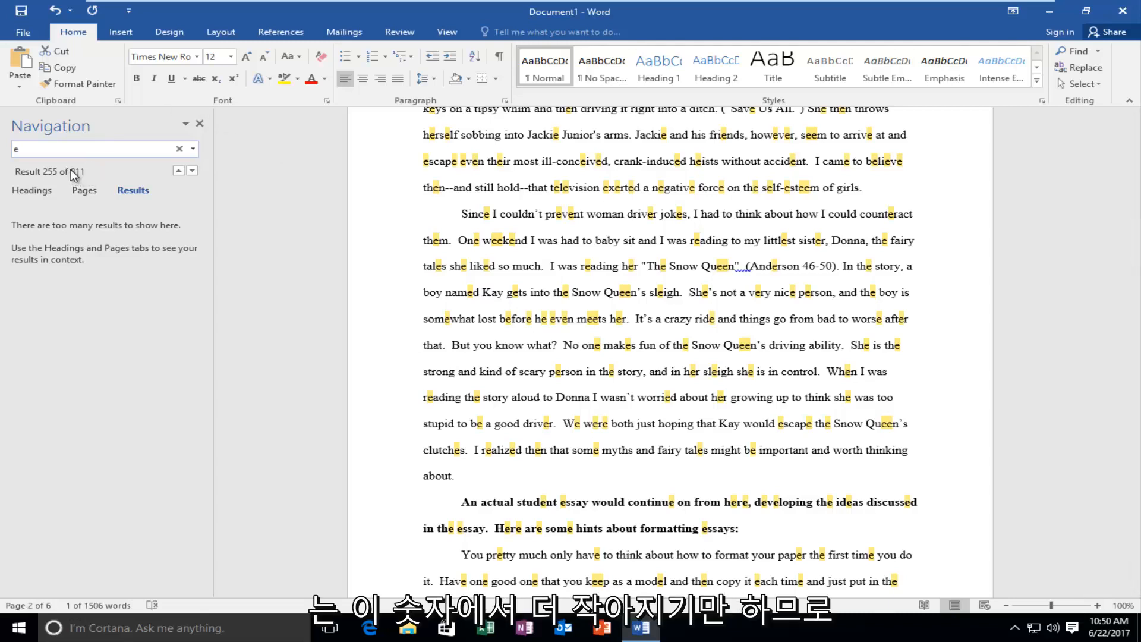